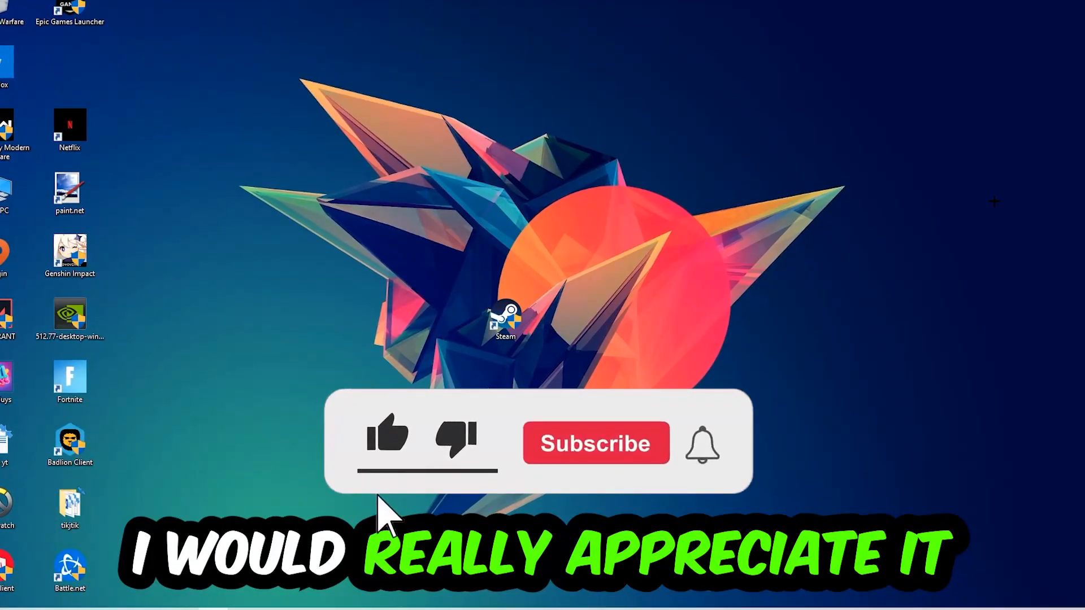
Step: Bring up the Run dialog with Win+R to launch Command Prompt via cmd
{"action": "left_click", "coordinate": [387, 442]}
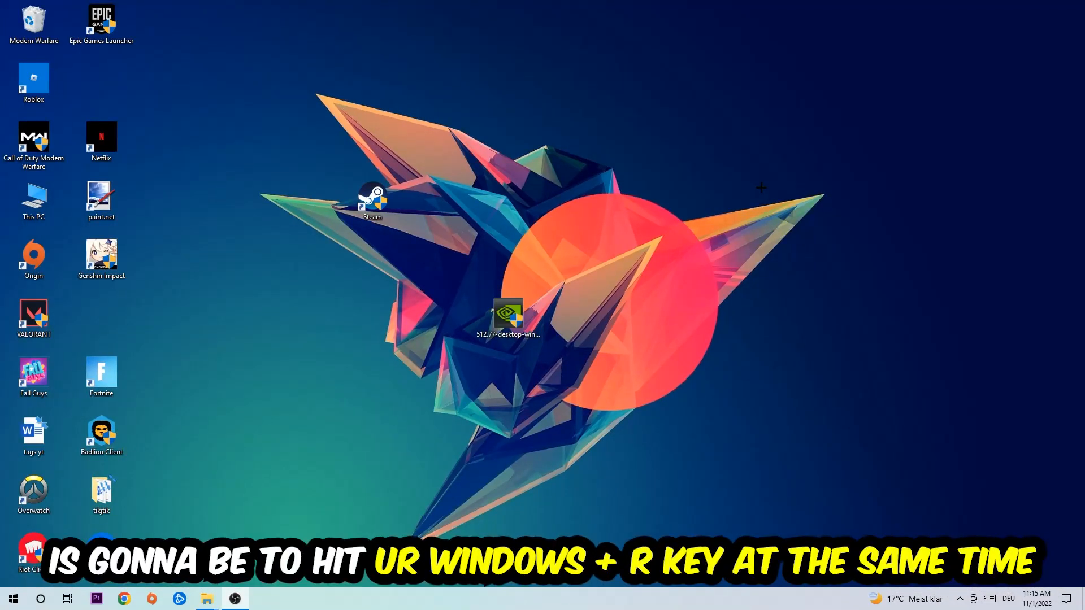
{"action": "key", "text": "win+r"}
{"action": "type", "text": "cmd"}
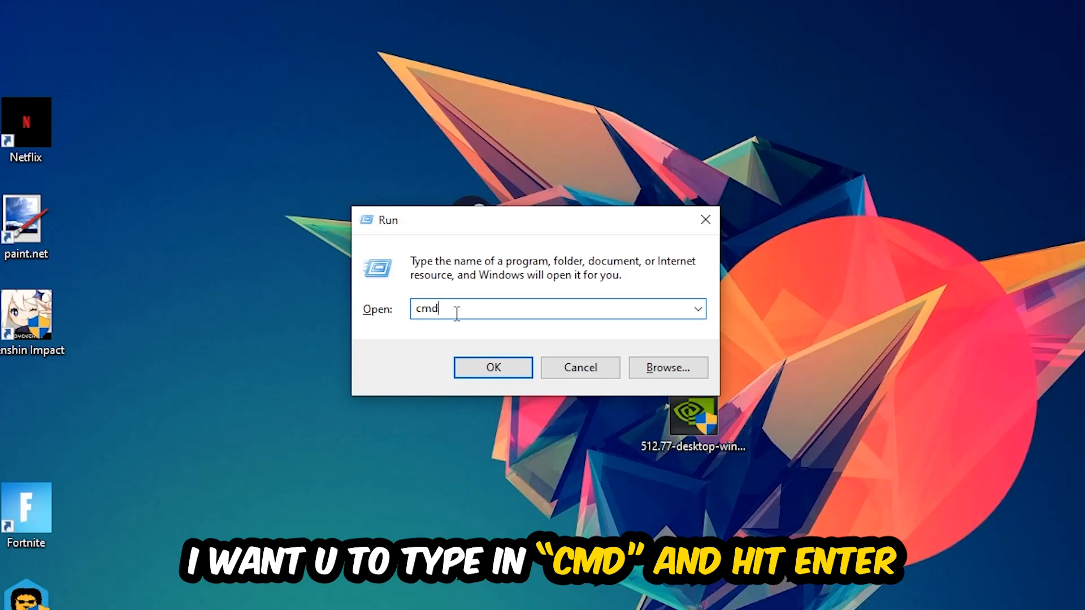
{"action": "mouse_move", "coordinate": [506, 381]}
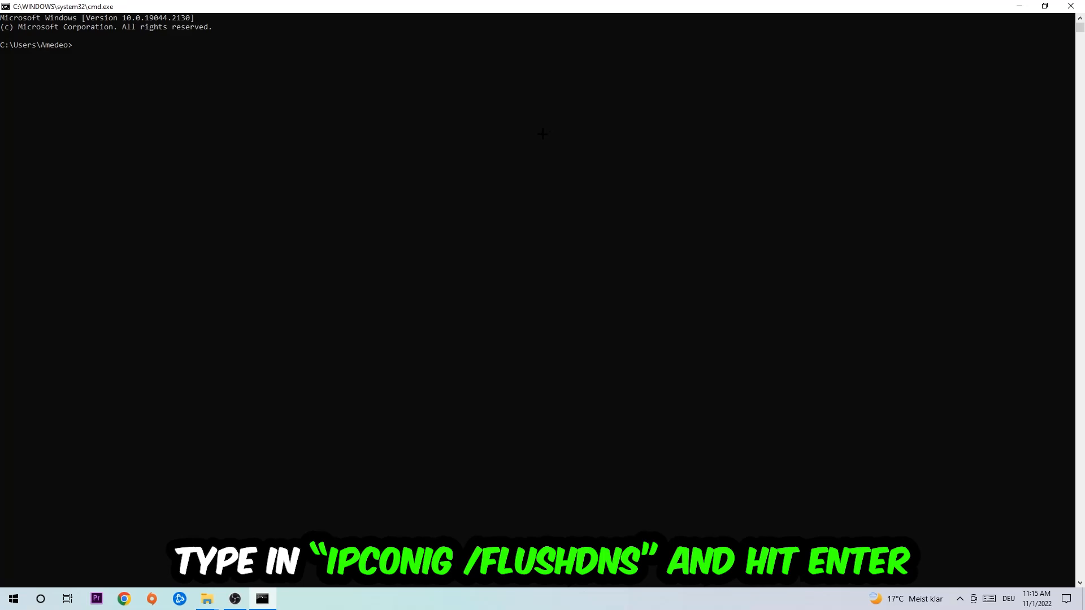
Step: Run ipconfig /flushdns so the DNS Resolver Cache reports successfully flushed
{"action": "type", "text": "ipcon"}
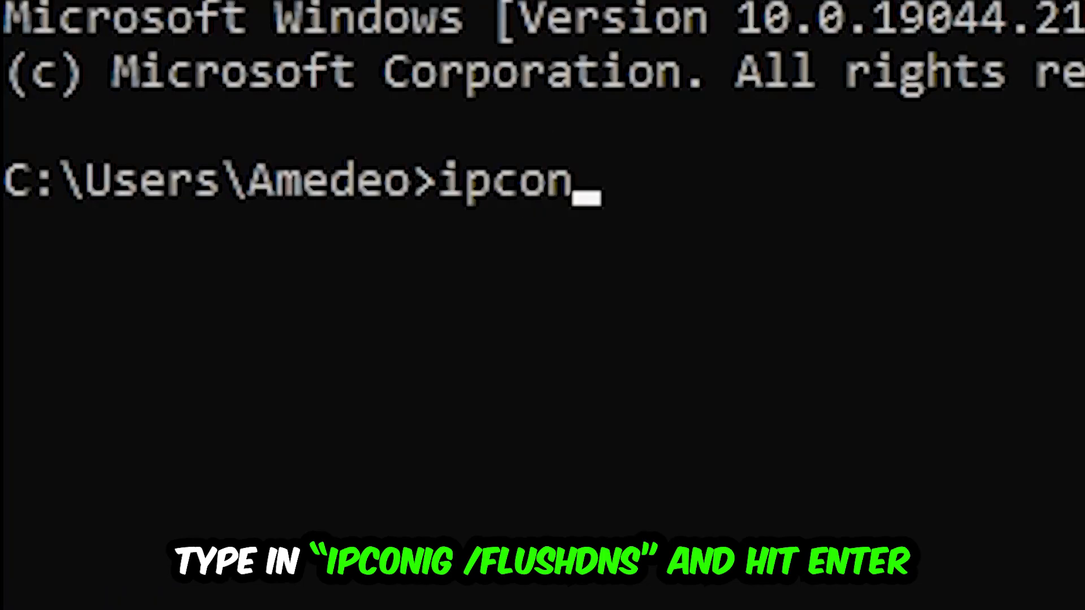
{"action": "type", "text": "fig /fl"}
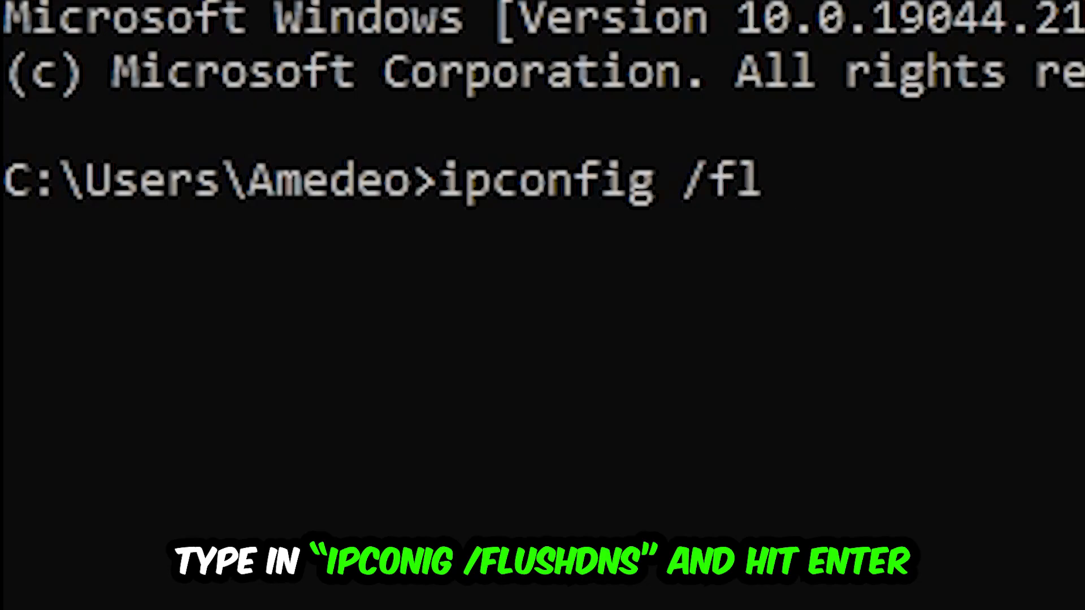
{"action": "key", "text": "Return"}
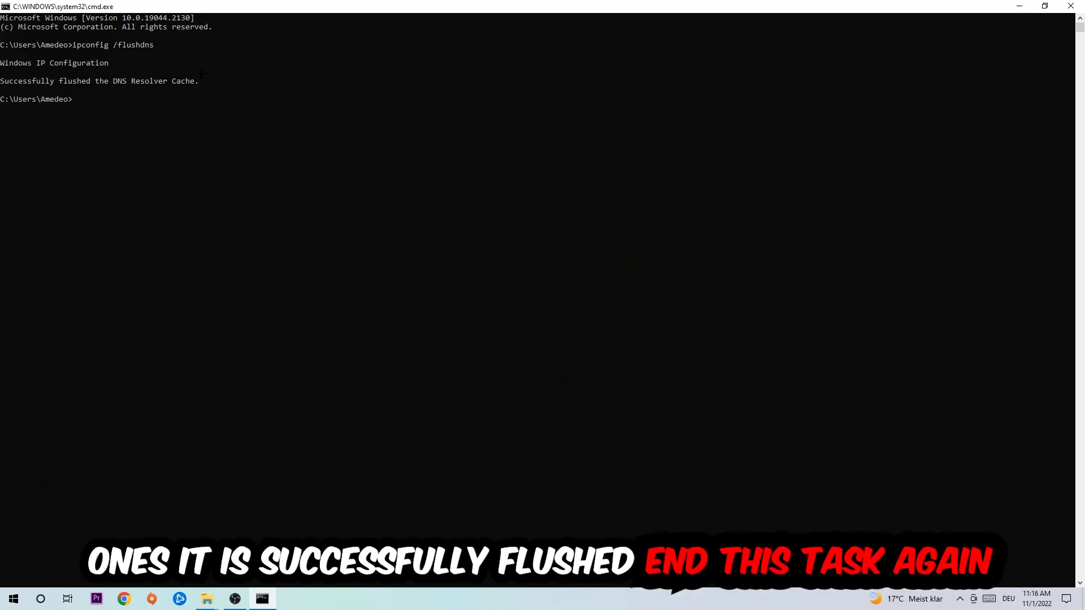
Step: Close Command Prompt and head to Settings > Network & Internet status
{"action": "left_click", "coordinate": [1070, 6]}
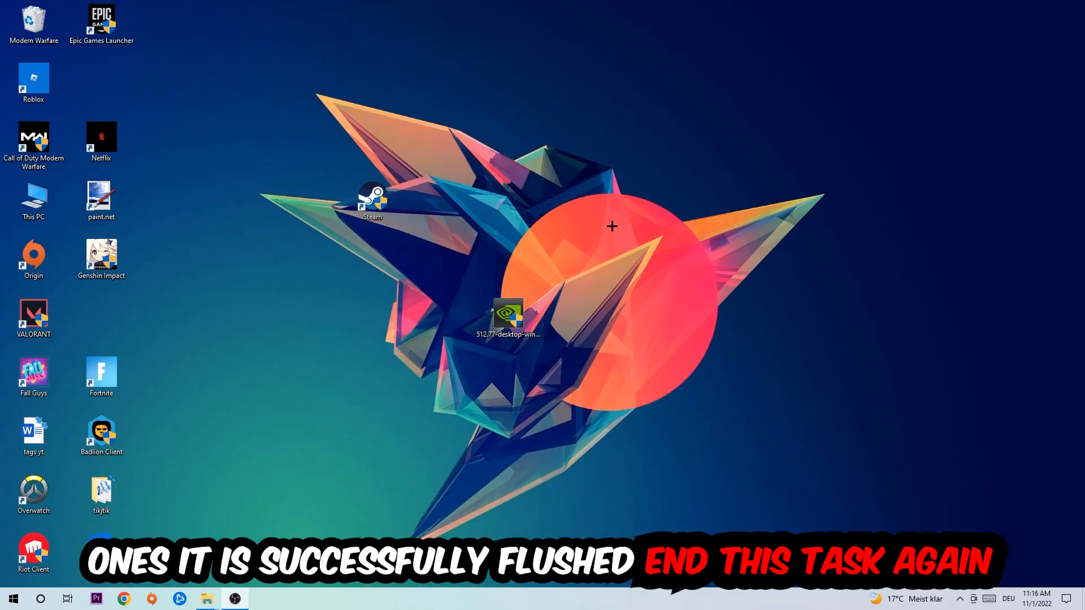
{"action": "left_click", "coordinate": [12, 599]}
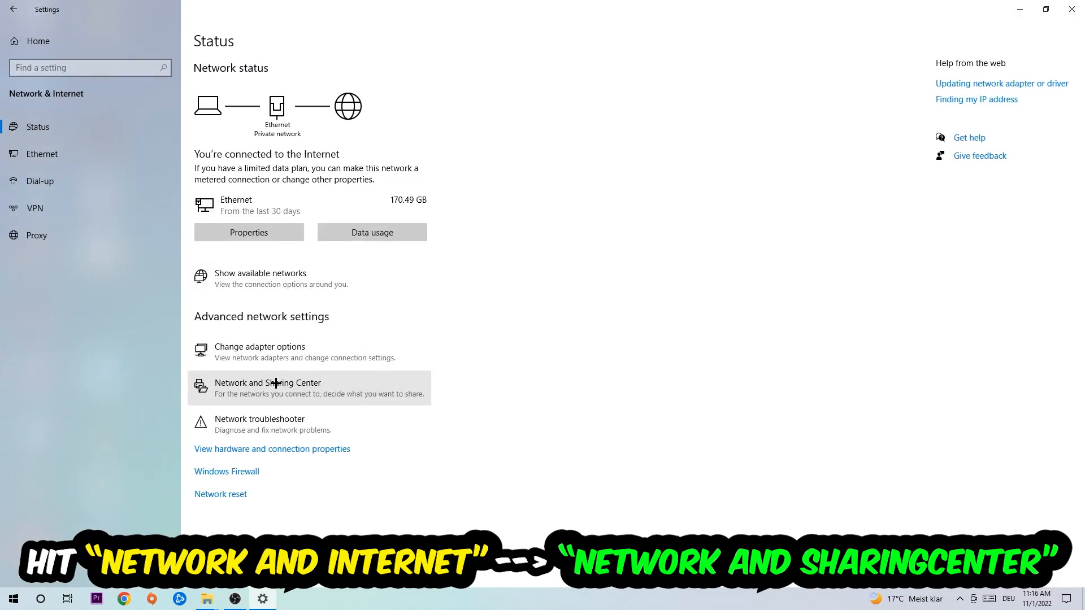
Step: Open the Network and Sharing Center from the Status page
{"action": "left_click", "coordinate": [267, 388]}
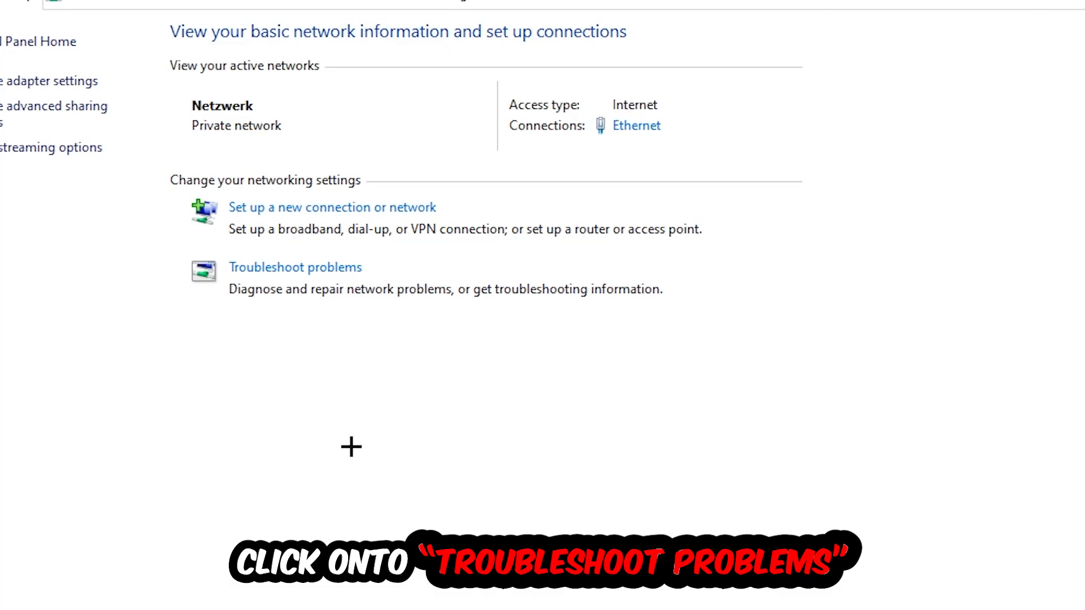
{"action": "mouse_move", "coordinate": [295, 332]}
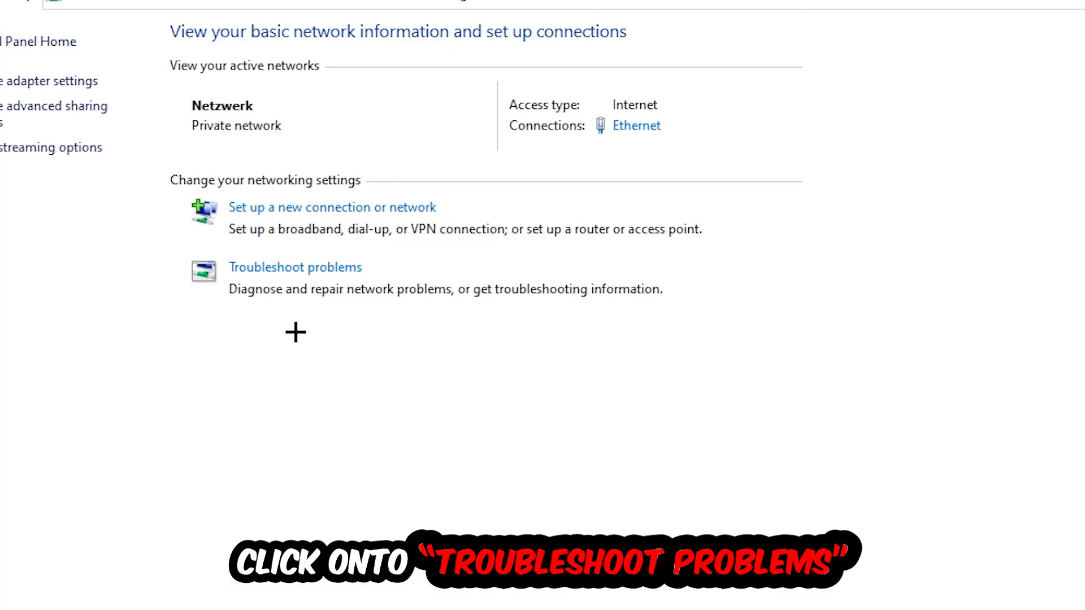
{"action": "mouse_move", "coordinate": [309, 277]}
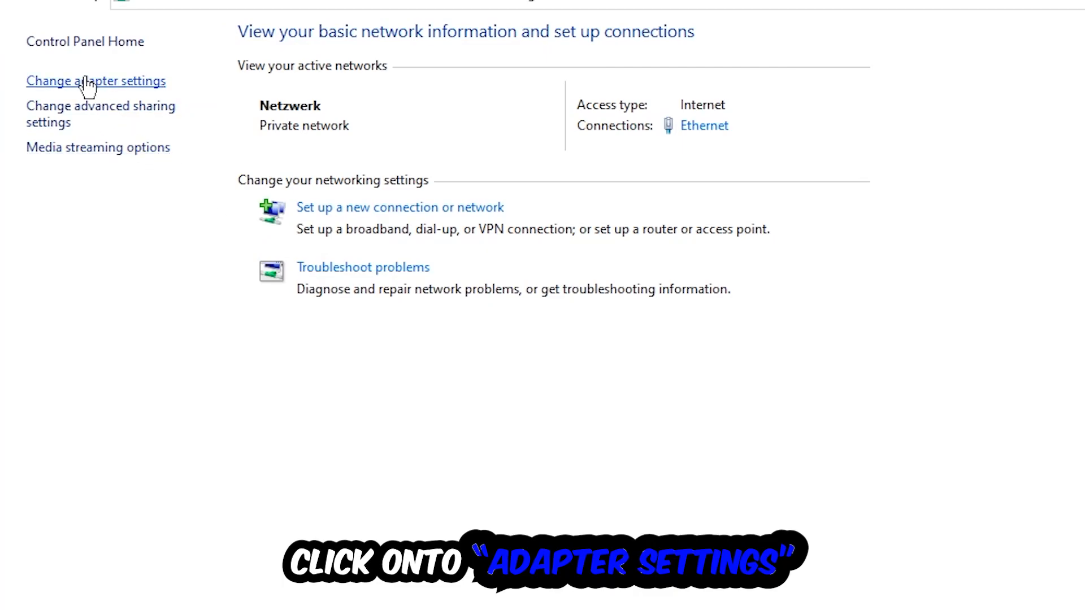
Step: In Change adapter settings, disable and re-enable the Ethernet adapter
{"action": "left_click", "coordinate": [95, 82]}
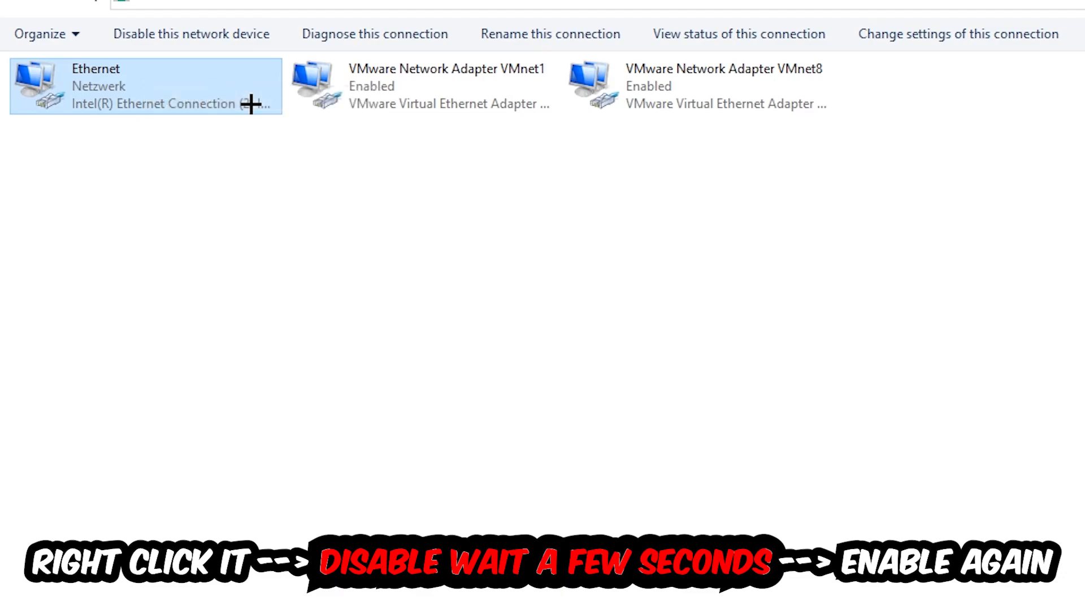
{"action": "right_click", "coordinate": [146, 87]}
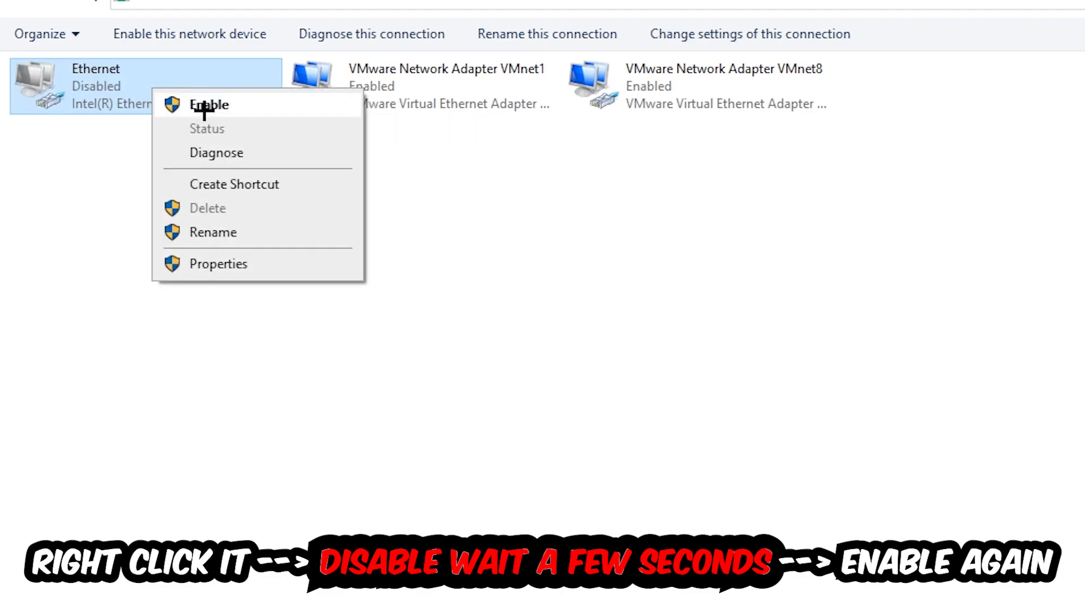
{"action": "left_click", "coordinate": [209, 104]}
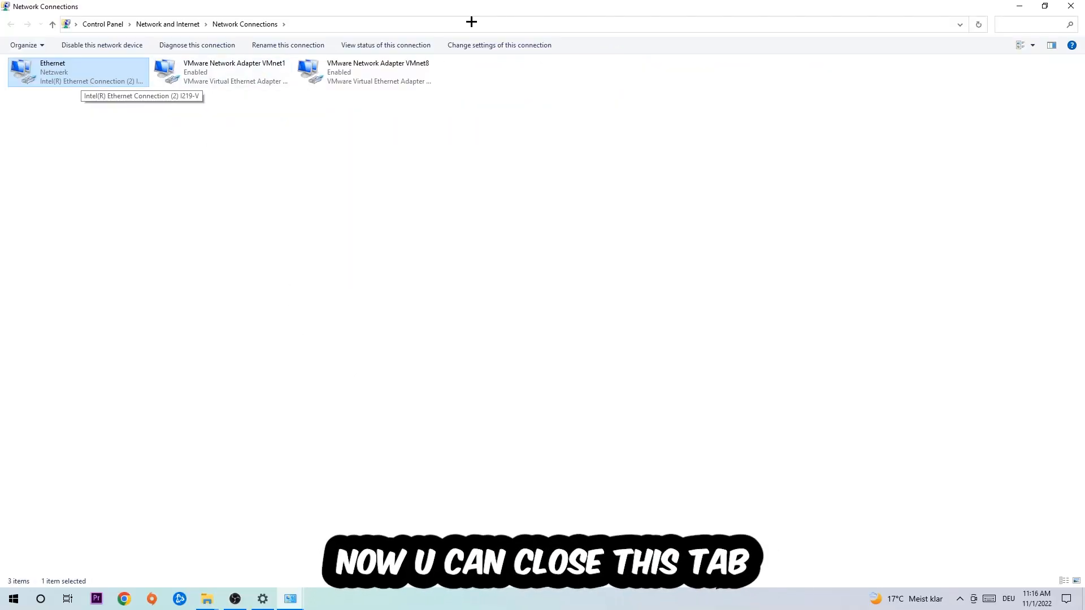
Step: Close the Network Connections and Network and Sharing Center windows back to the desktop
{"action": "left_click", "coordinate": [1070, 7]}
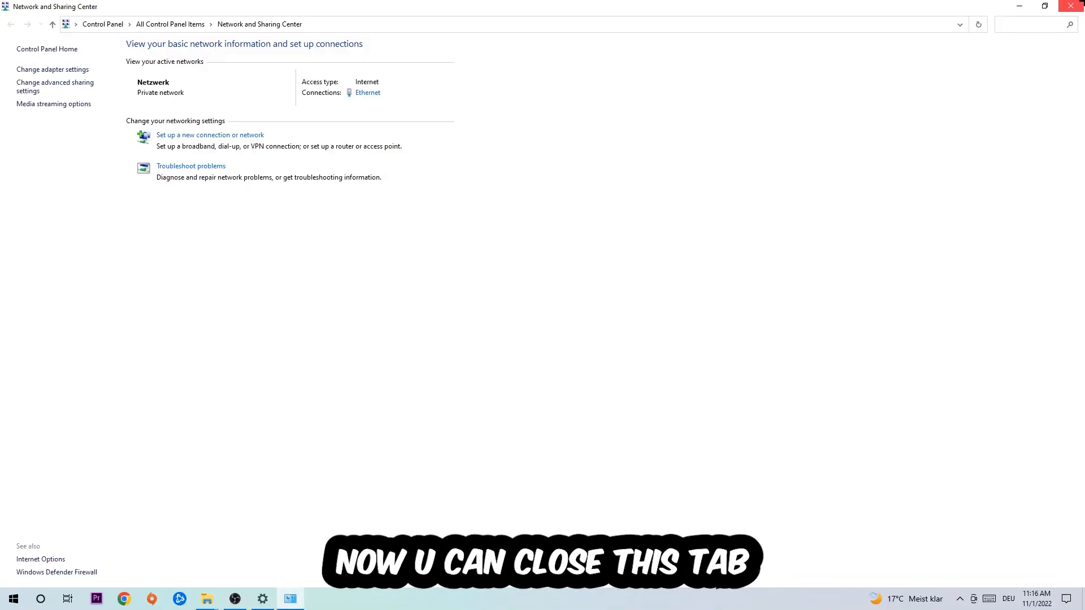
{"action": "left_click", "coordinate": [1074, 6]}
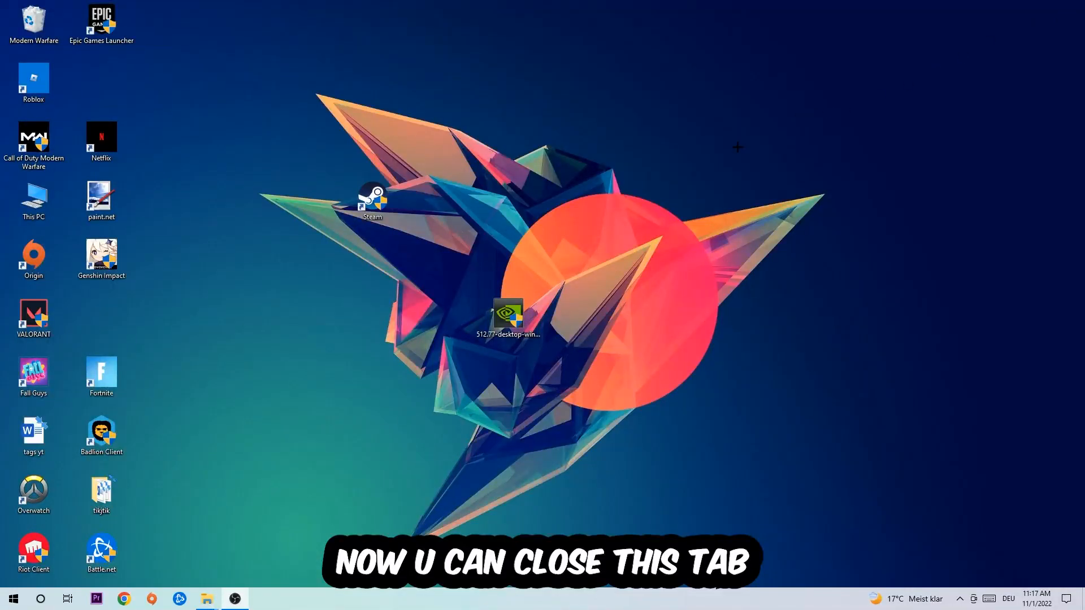